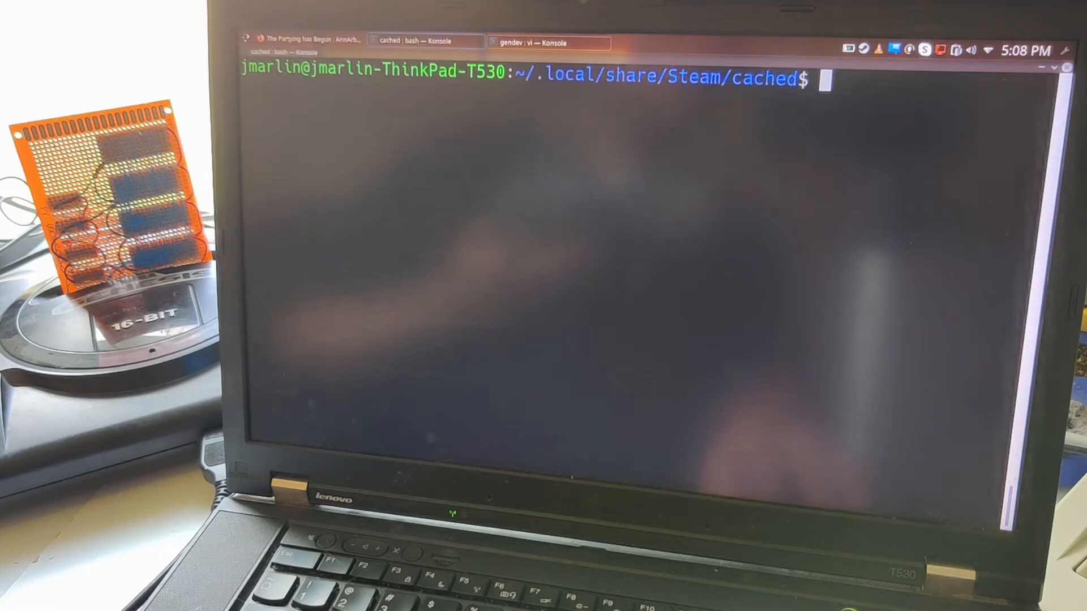
Launch minicom on /dev/ttyUSB0 at 4800 baud with 8 data bits
type("minicom -D /dev/ttyUSB0 -b 4800 -8")
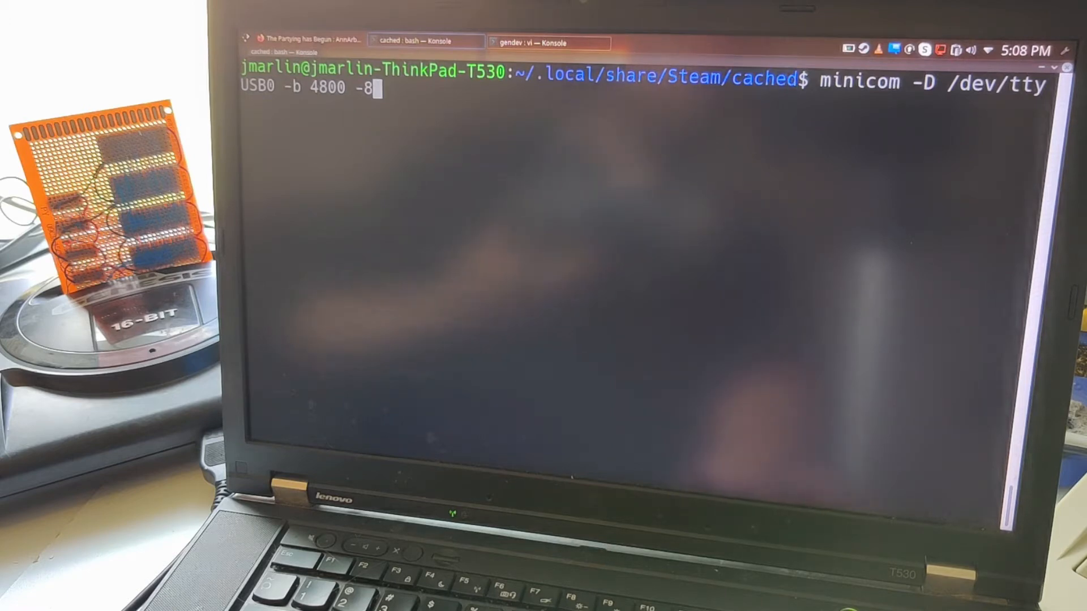
key("Return")
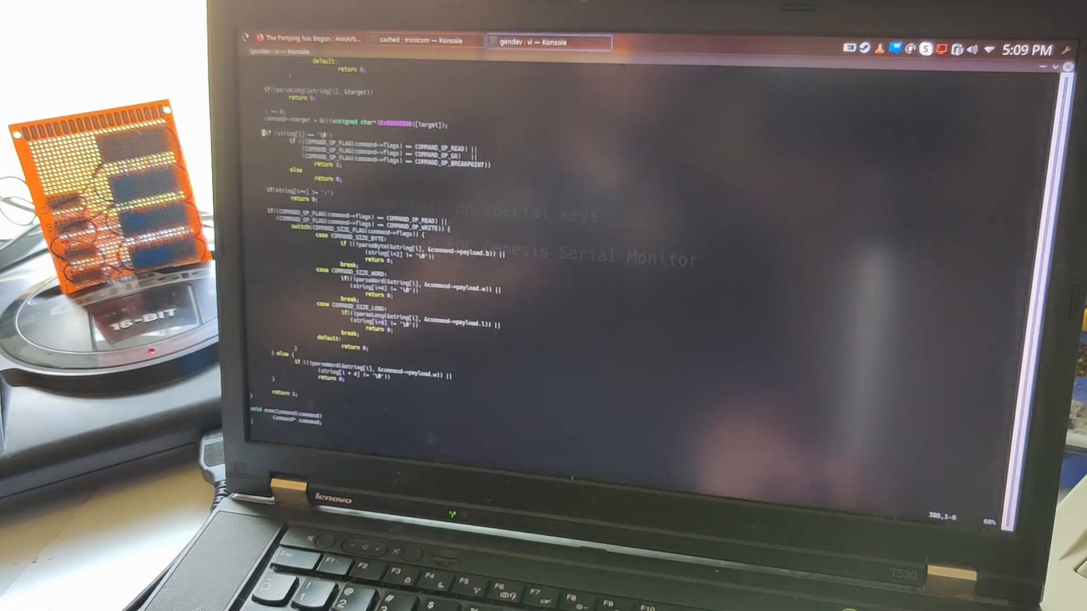
Switch from the vi source tab back to the minicom Konsole tab
left_click(425, 40)
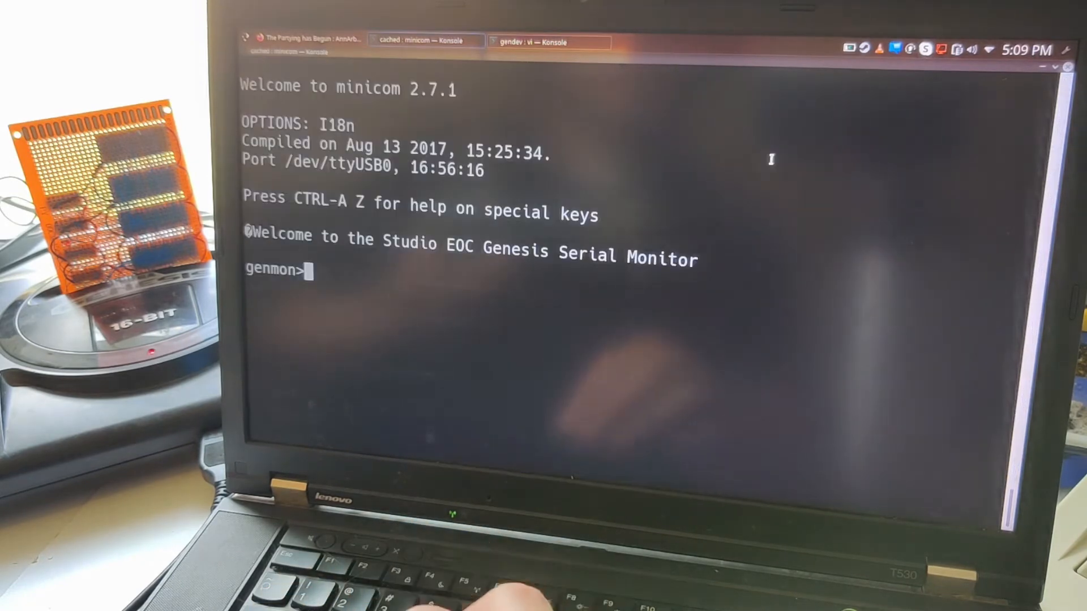
Send the dump command d00000000:0100, which the monitor fails to parse
type("d")
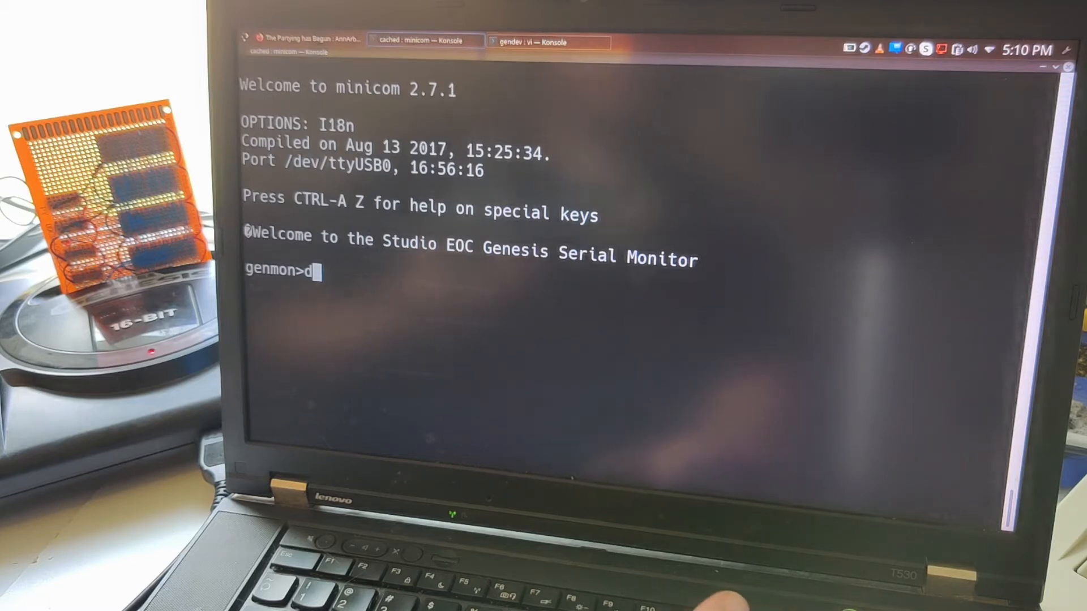
type("0000000")
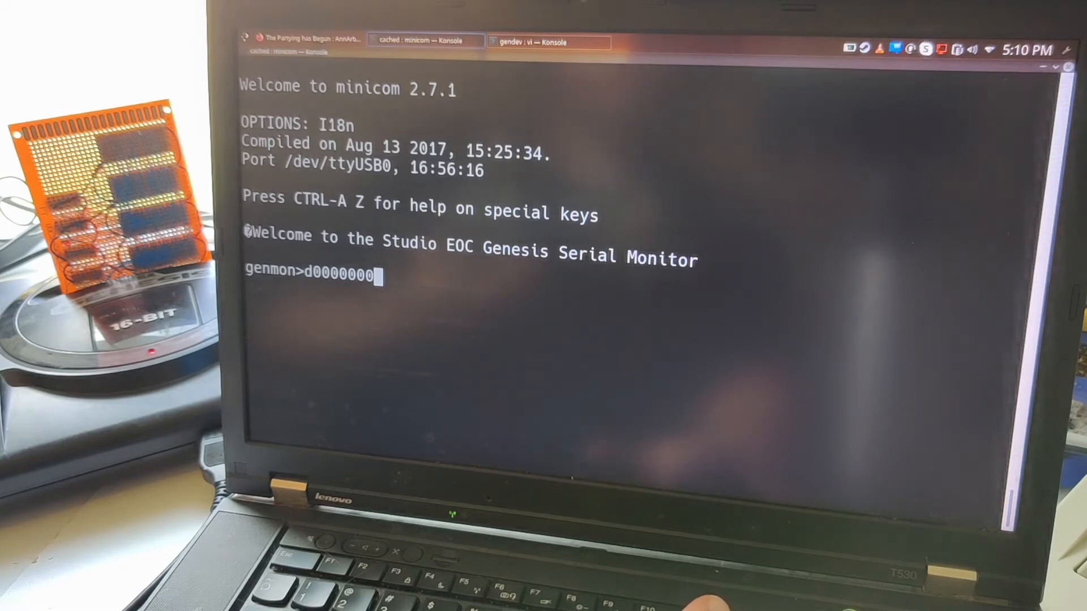
type("0")
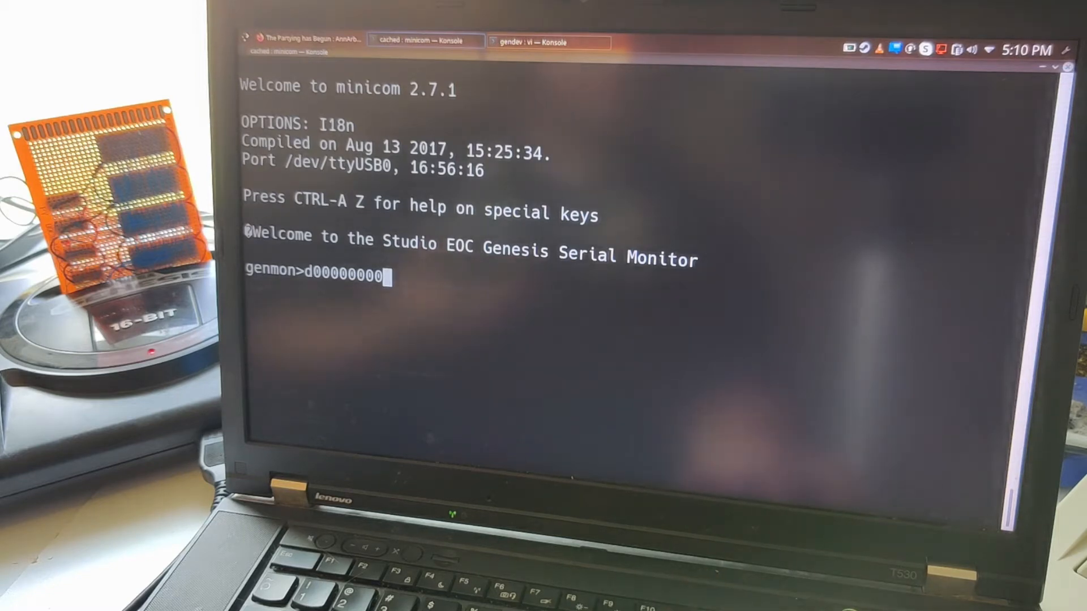
type(":")
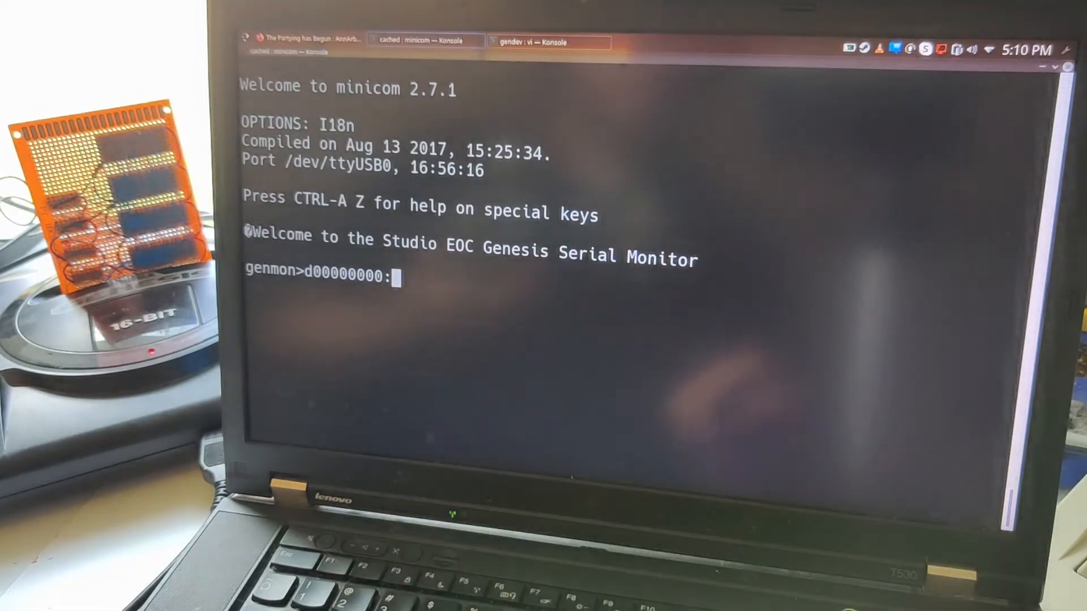
type("00")
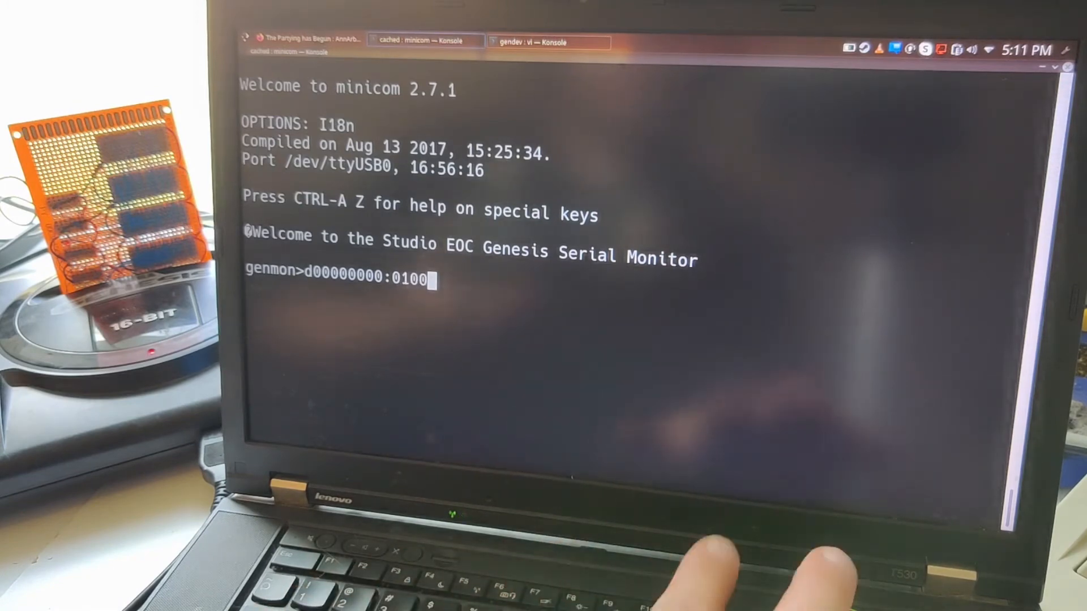
key("Return")
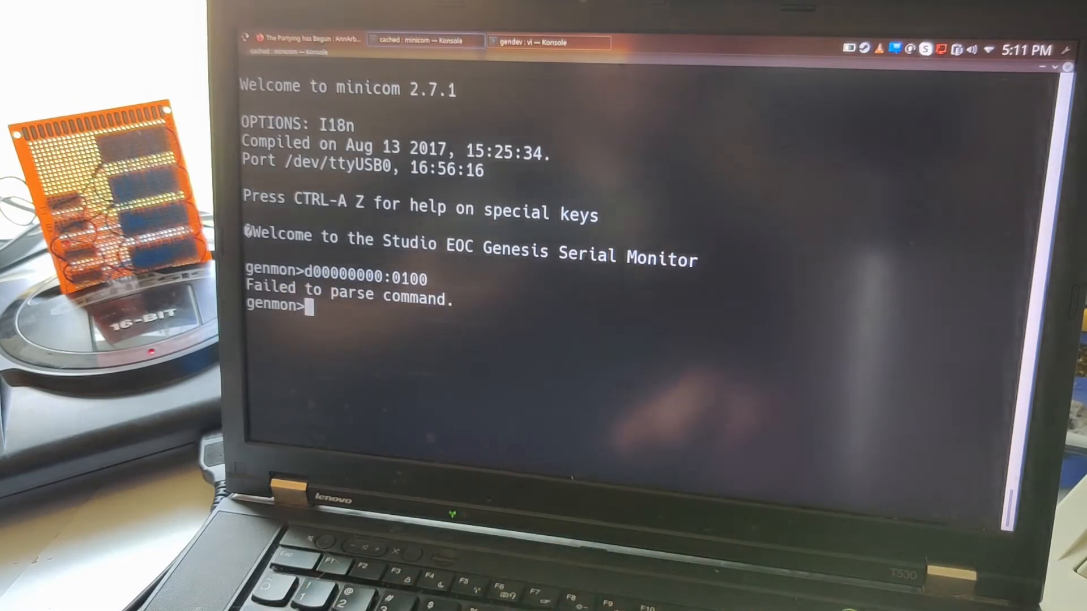
type("d00000000:")
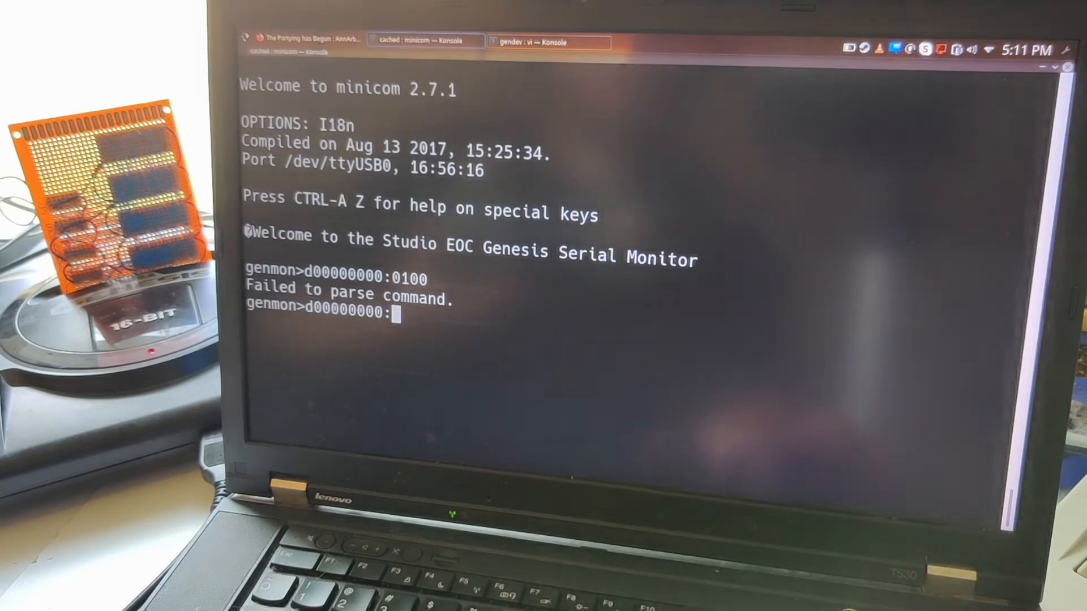
type("01")
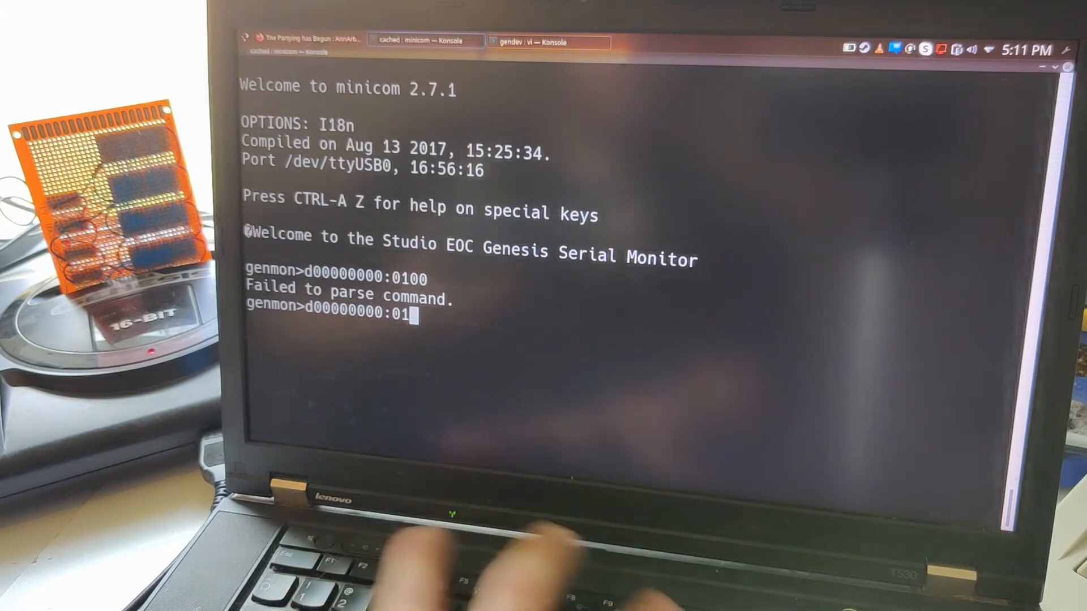
type("00")
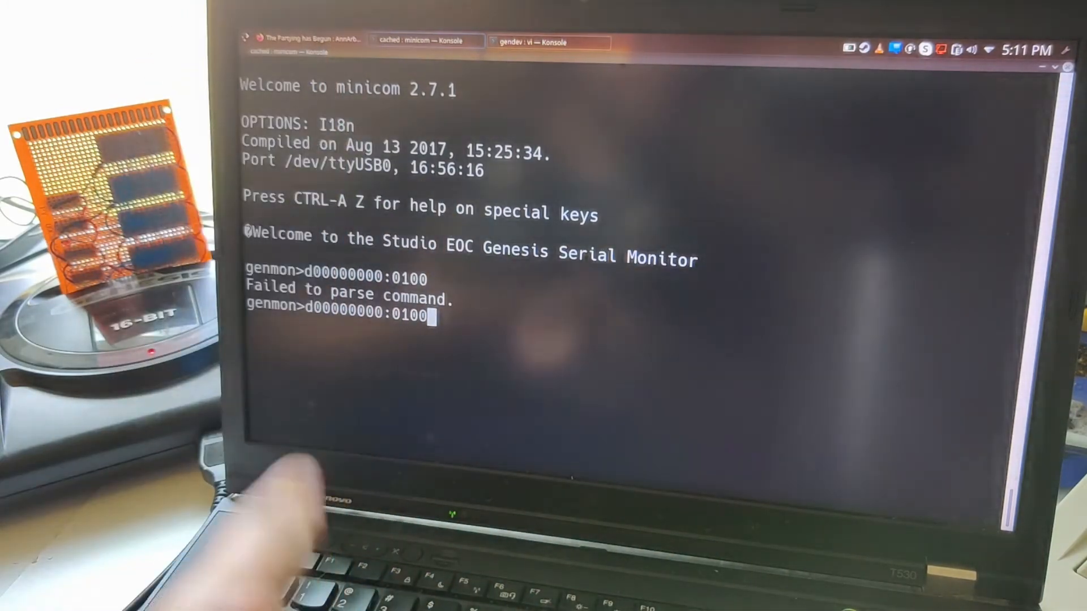
key("Return")
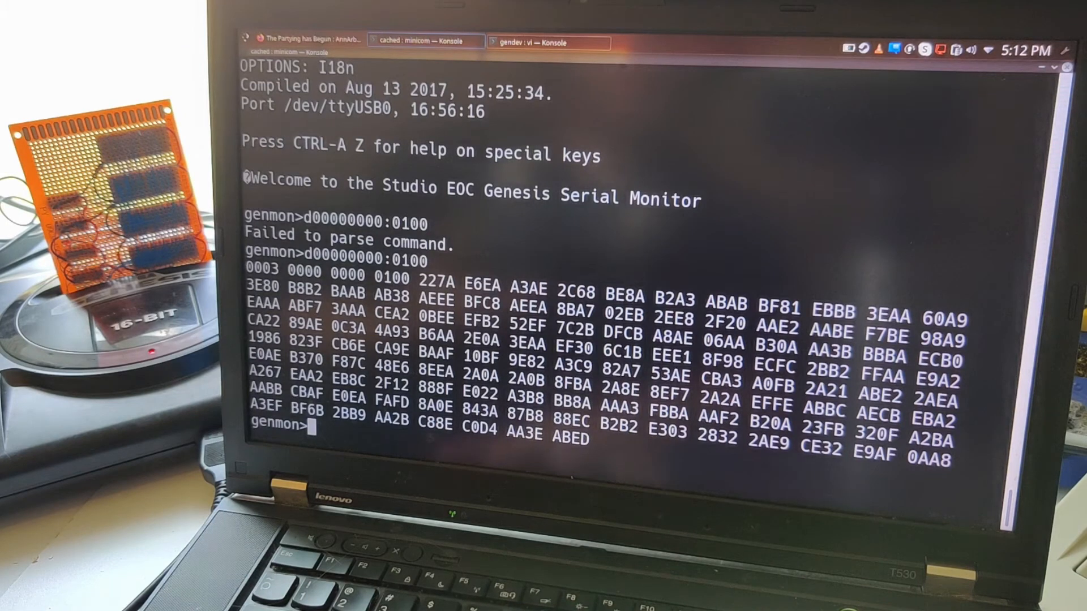
Enter the write command ww00000000:FFFF at the genmon prompt
type("w")
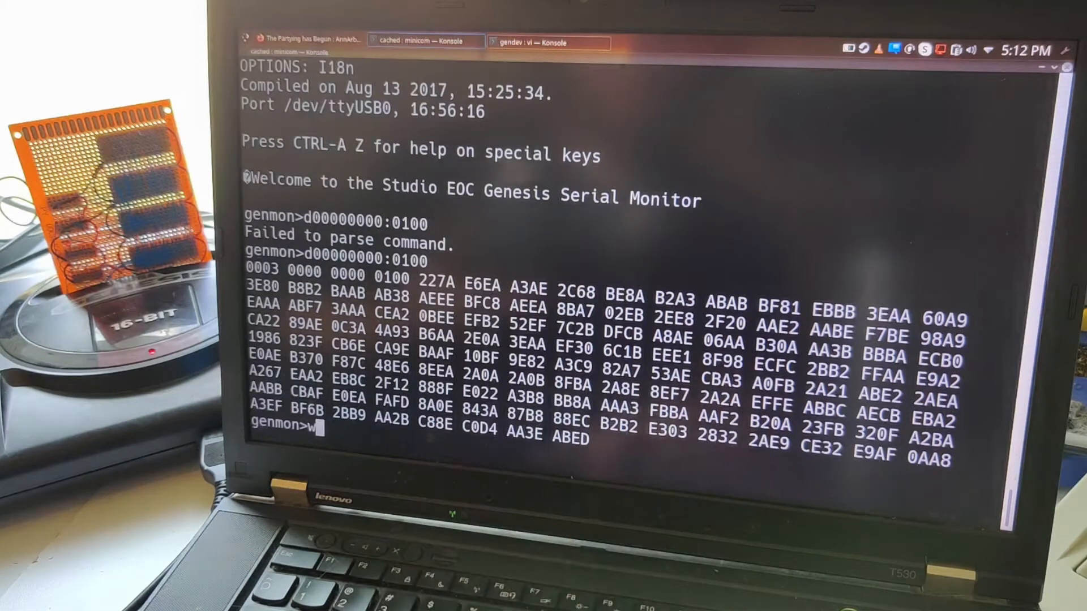
type("w")
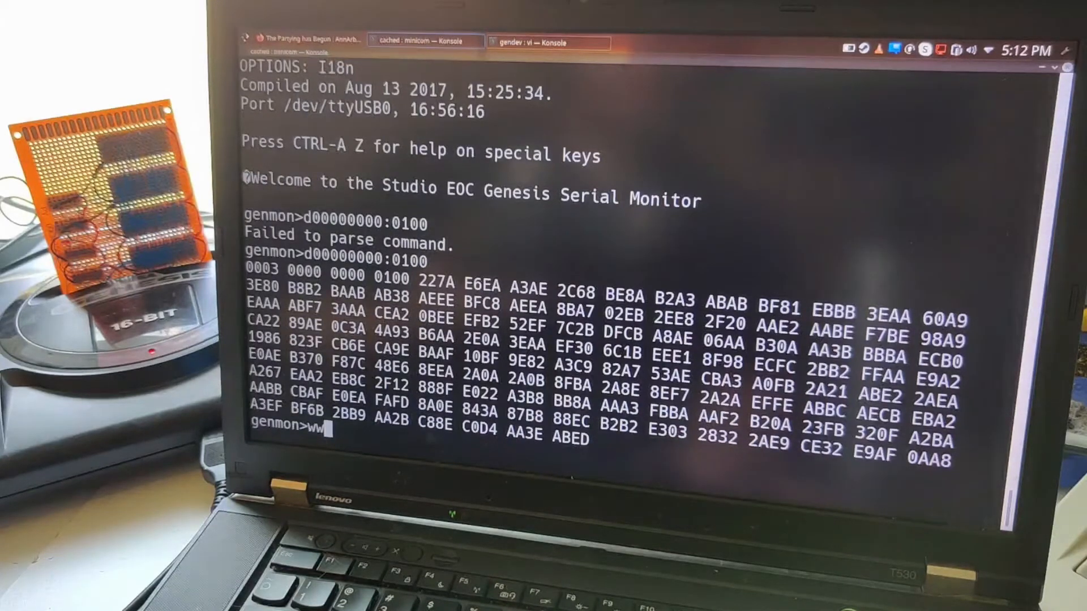
type("000000")
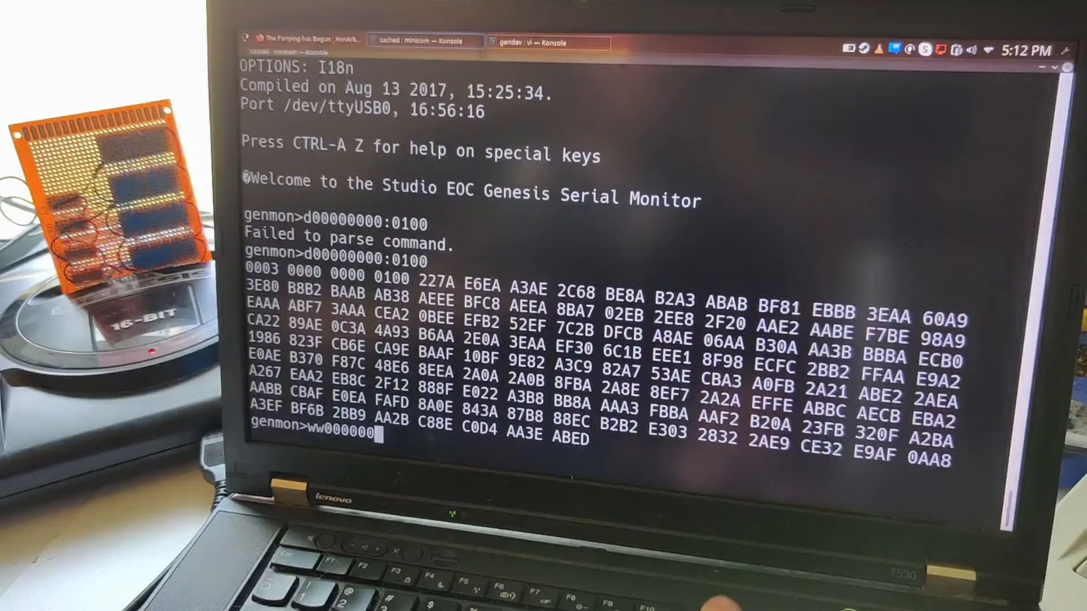
type("00:")
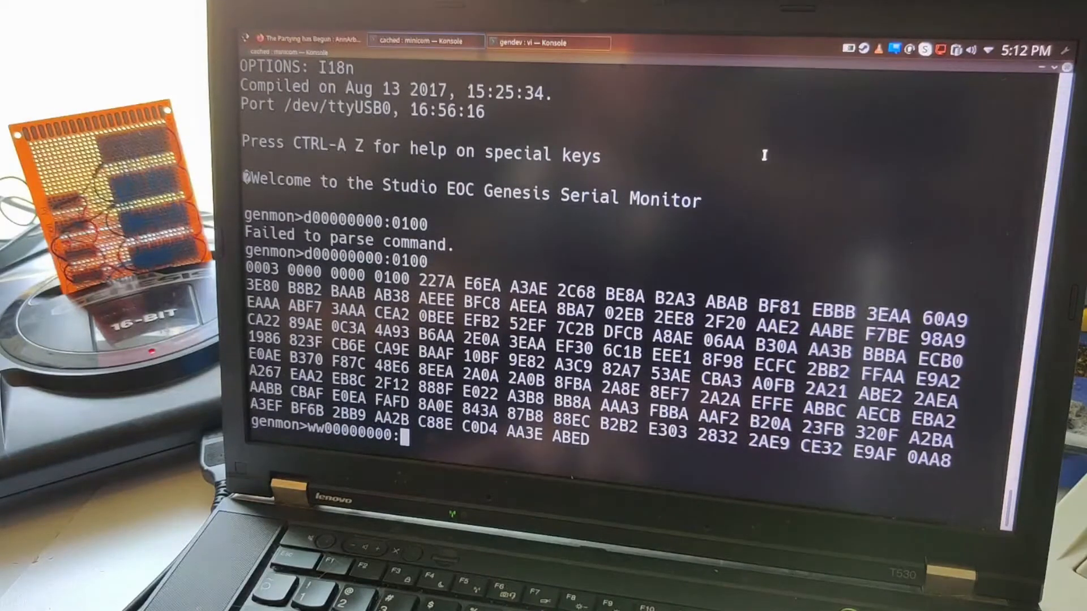
type("FFFF")
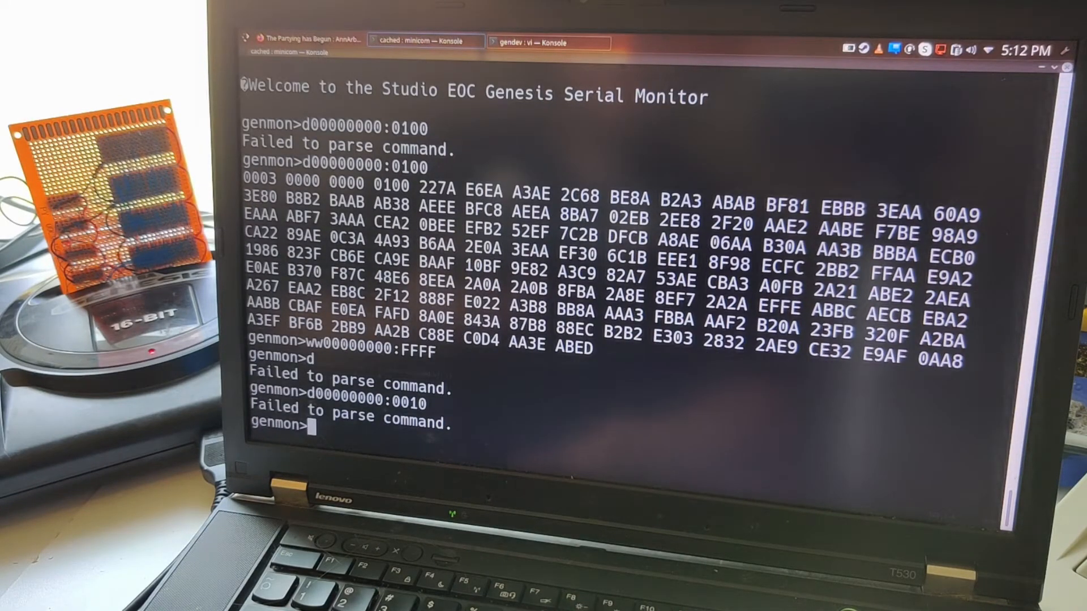
Dump 0010 from address 00000000, showing the first word still 0003
type("d000000")
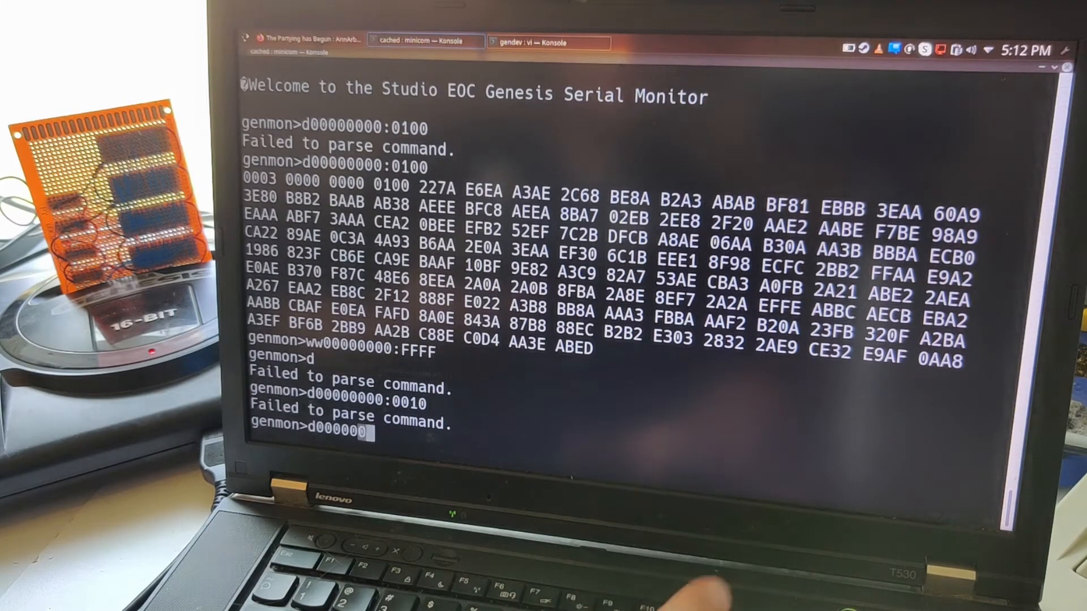
type("0:")
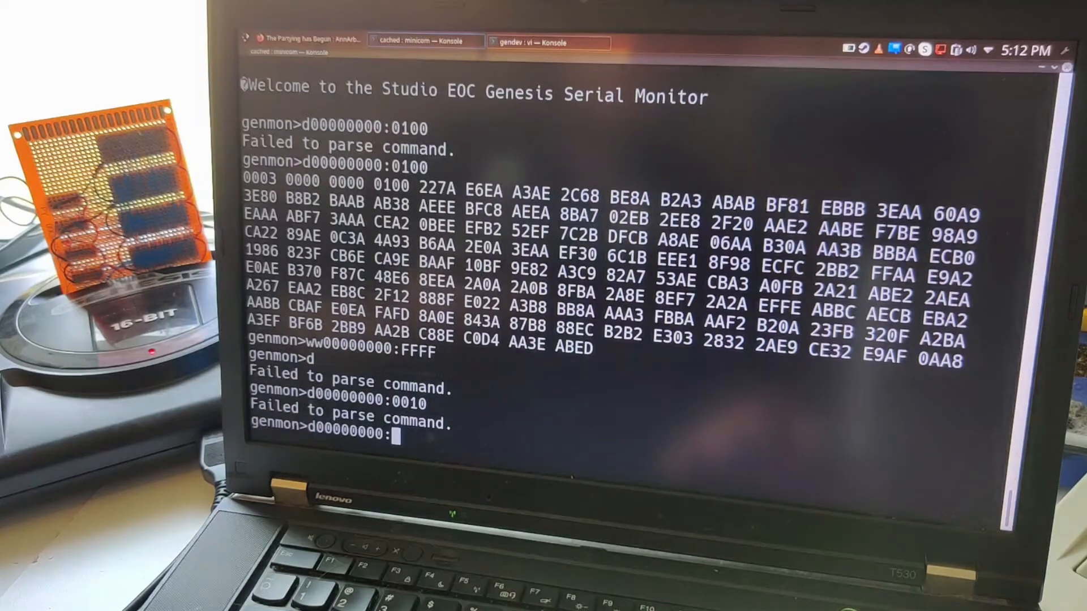
type("0010")
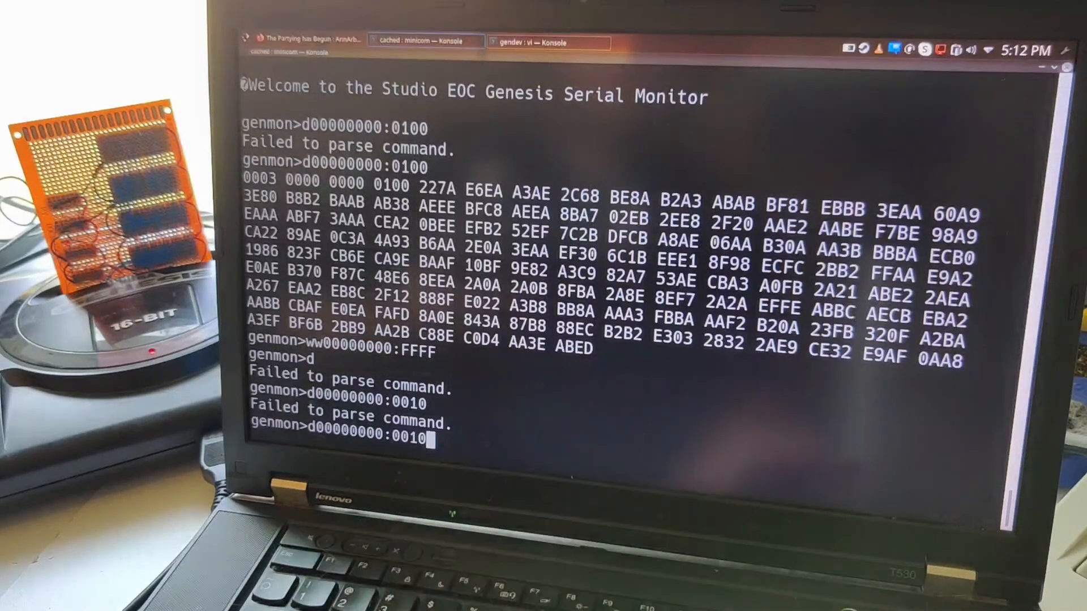
key("Return")
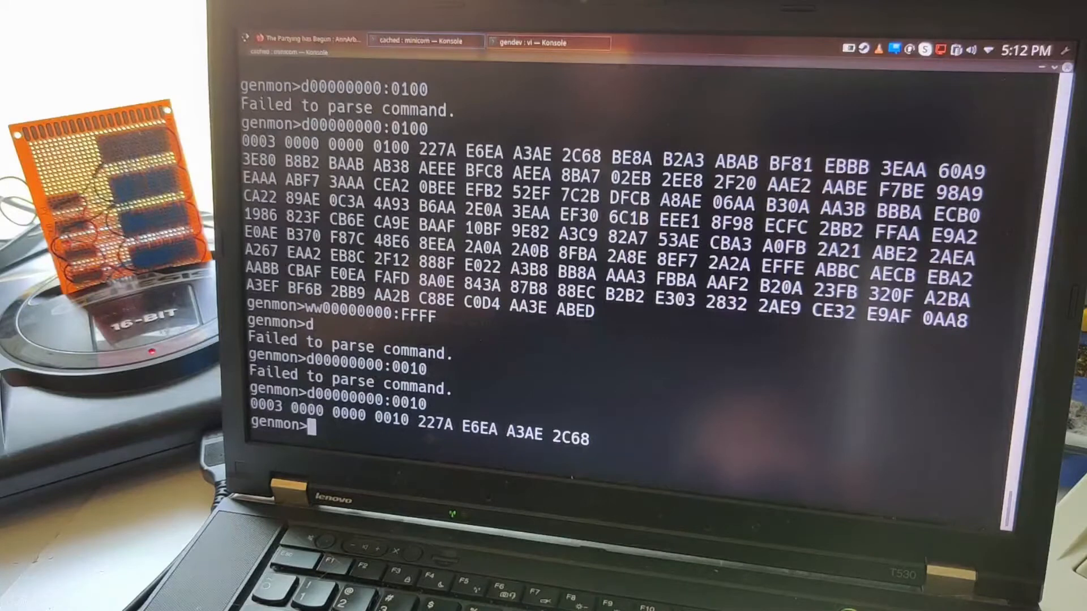